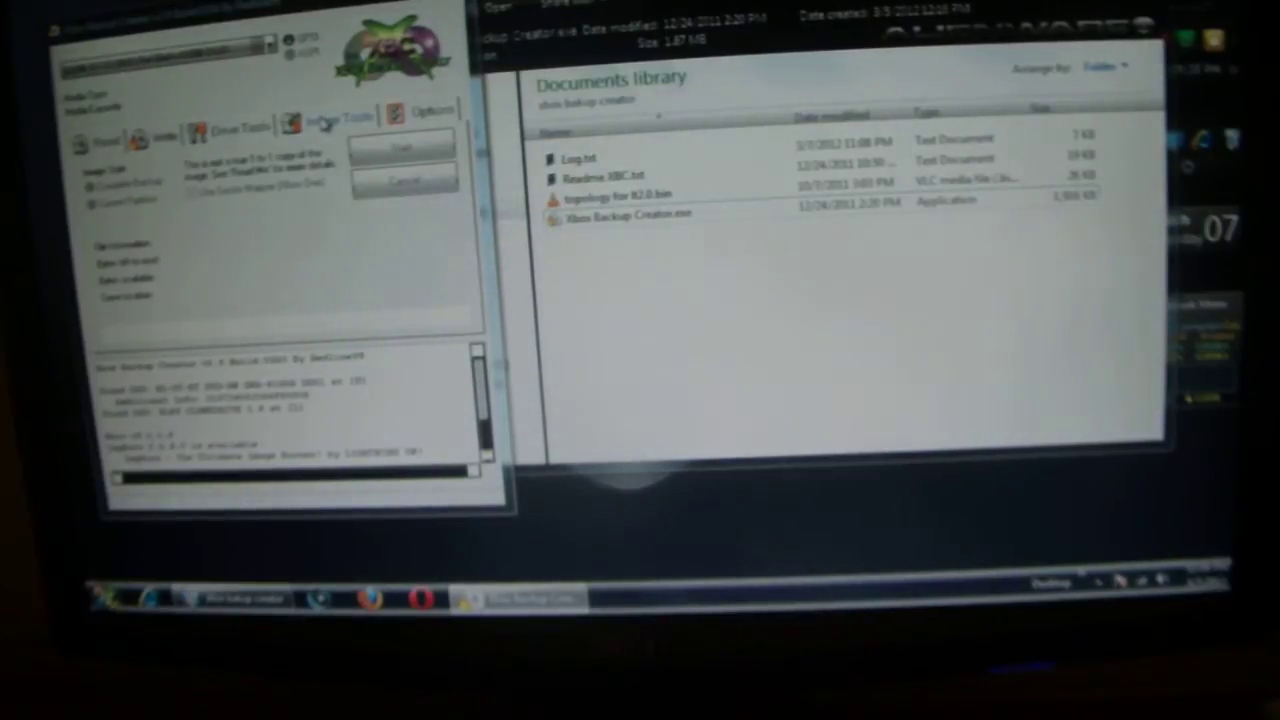
# Bring up the Image Tools browse dialog and scroll the Documents library to the Xbox Backup Creator folder.
pyautogui.click(336, 112)
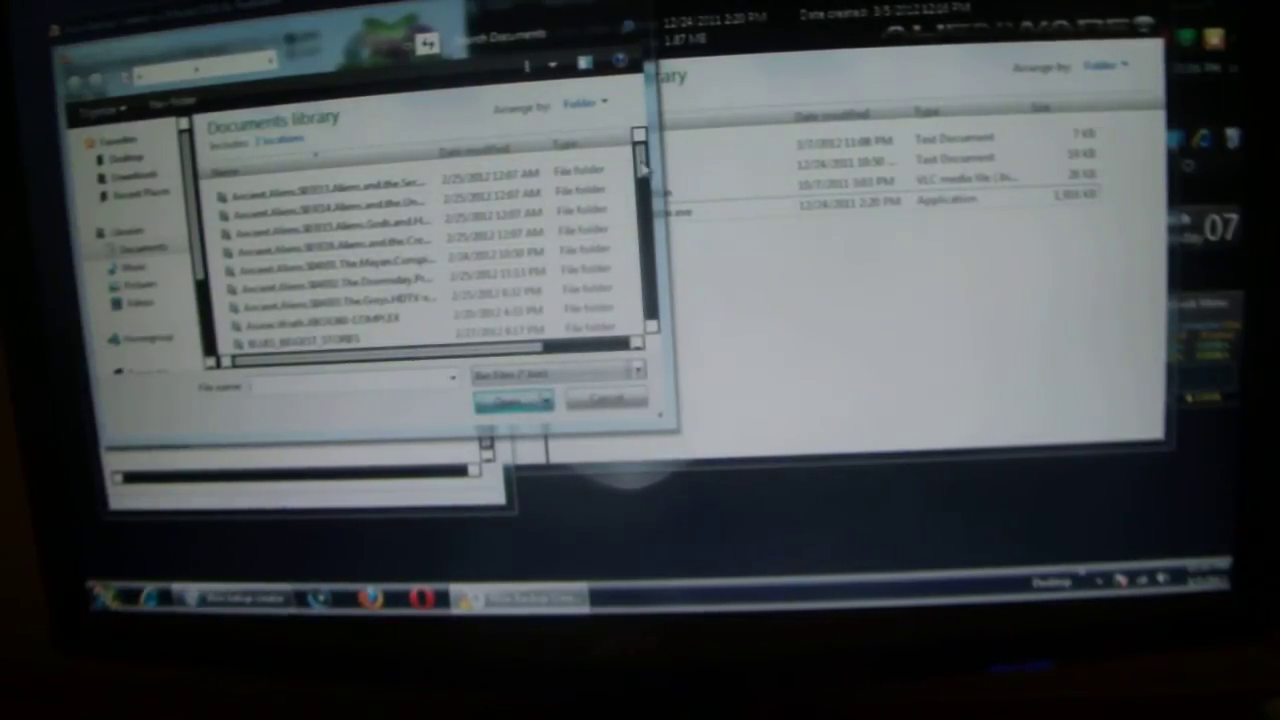
pyautogui.scroll(-3)
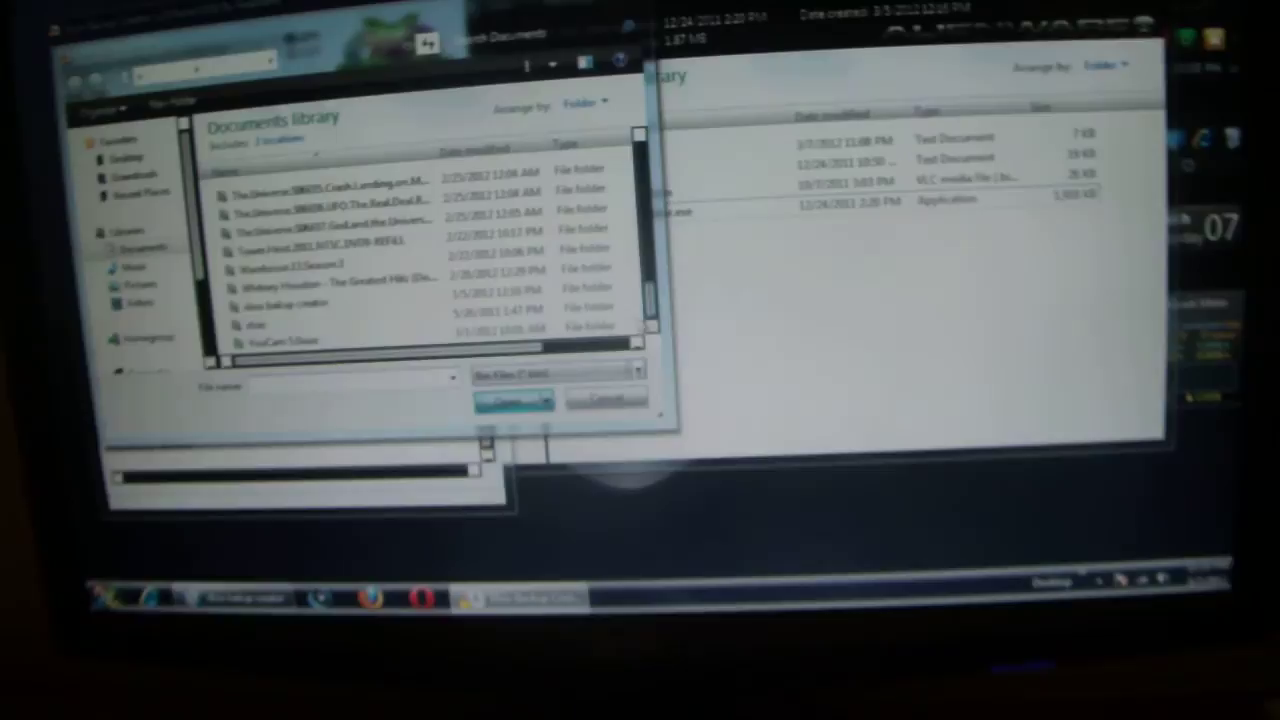